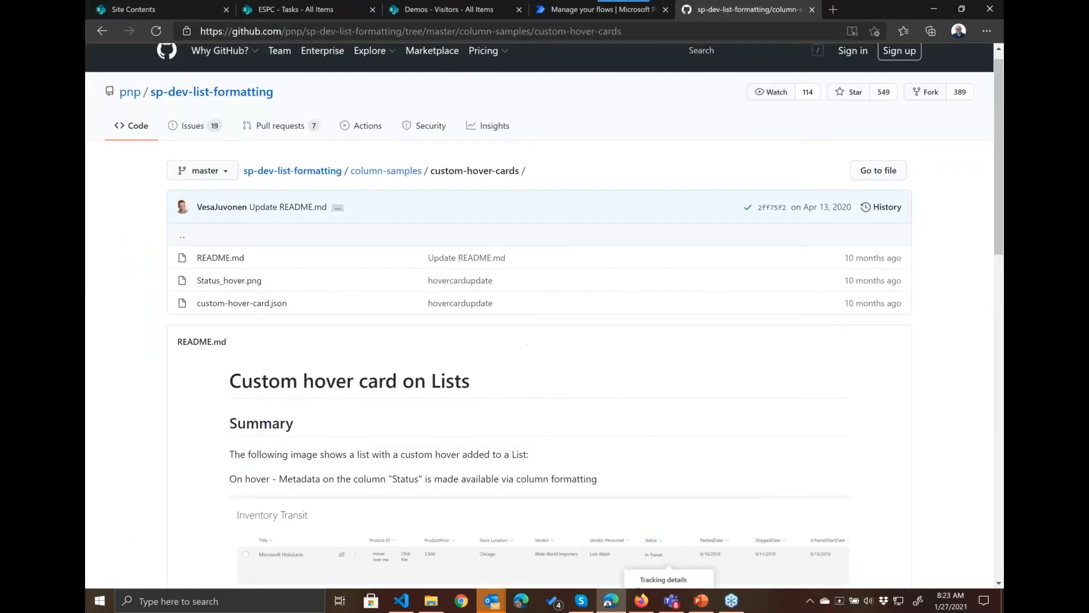
# Step: Switch to the ESPC Tasks list and select the Eat Bacon task
pyautogui.click(298, 9)
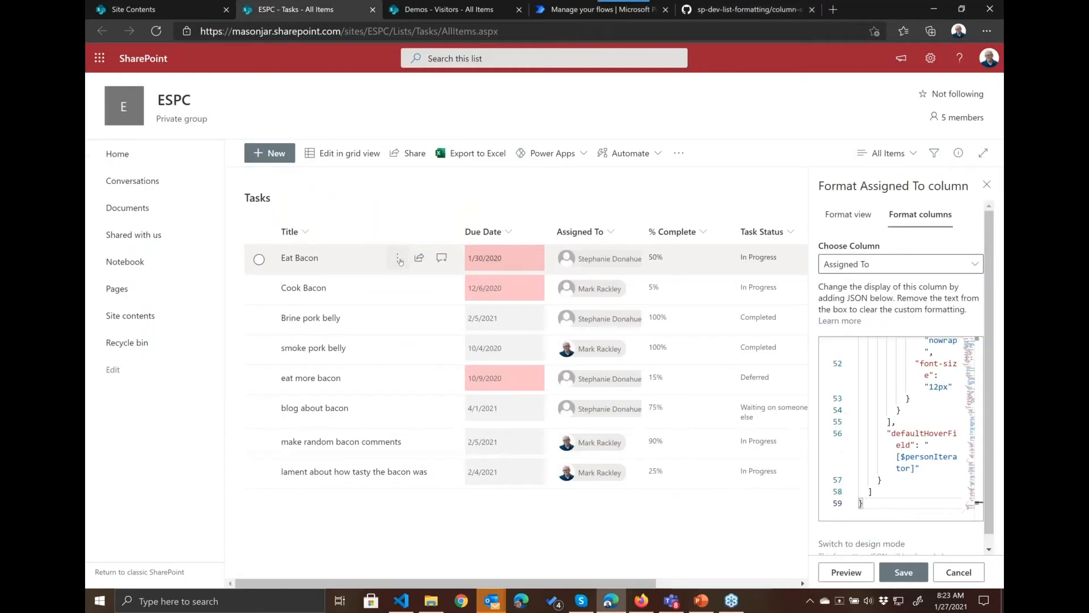
pyautogui.click(398, 257)
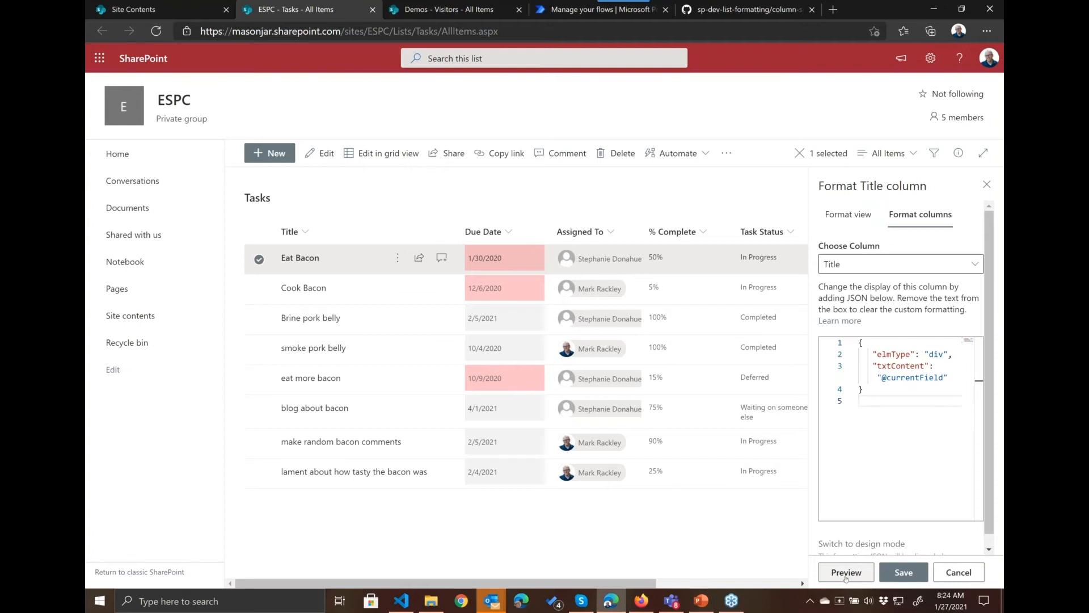
# Step: Preview the minimal Title JSON and inspect Eat Bacon's formatter element in developer tools
pyautogui.click(859, 401)
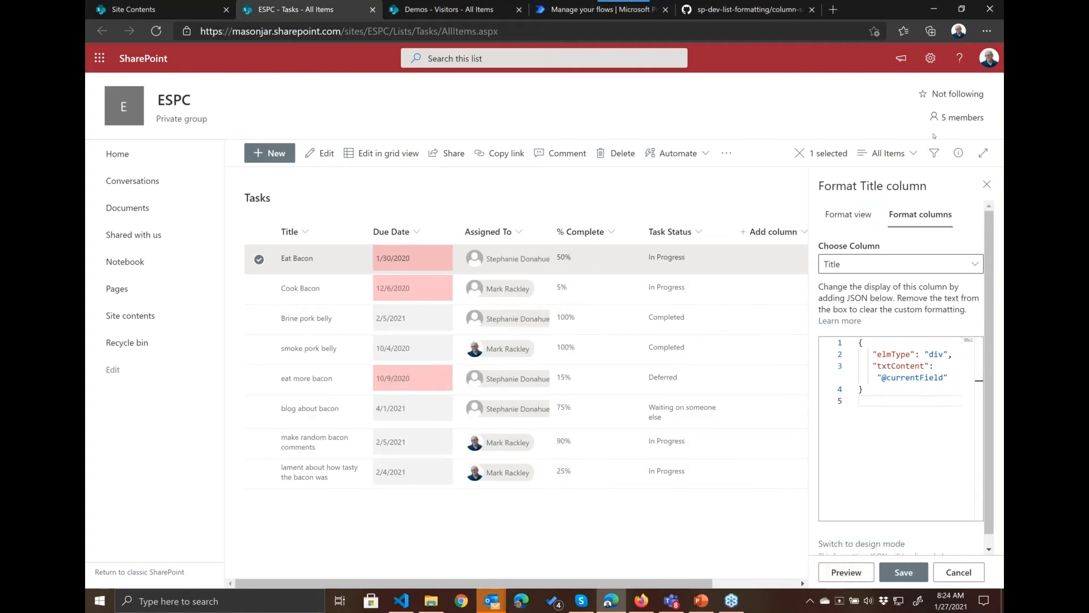
pyautogui.press('F12')
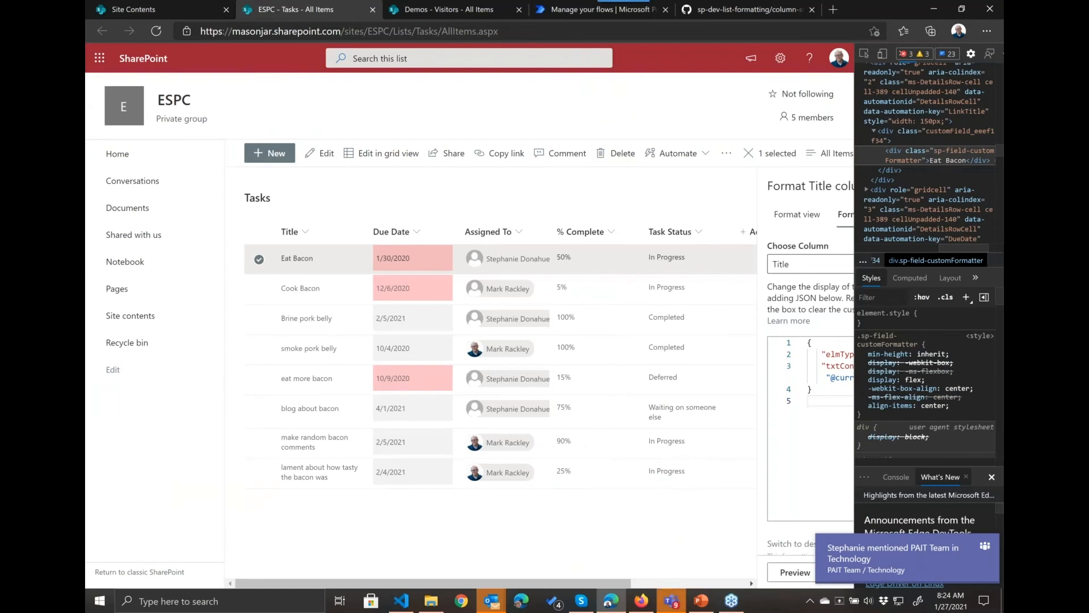
pyautogui.moveTo(296, 258)
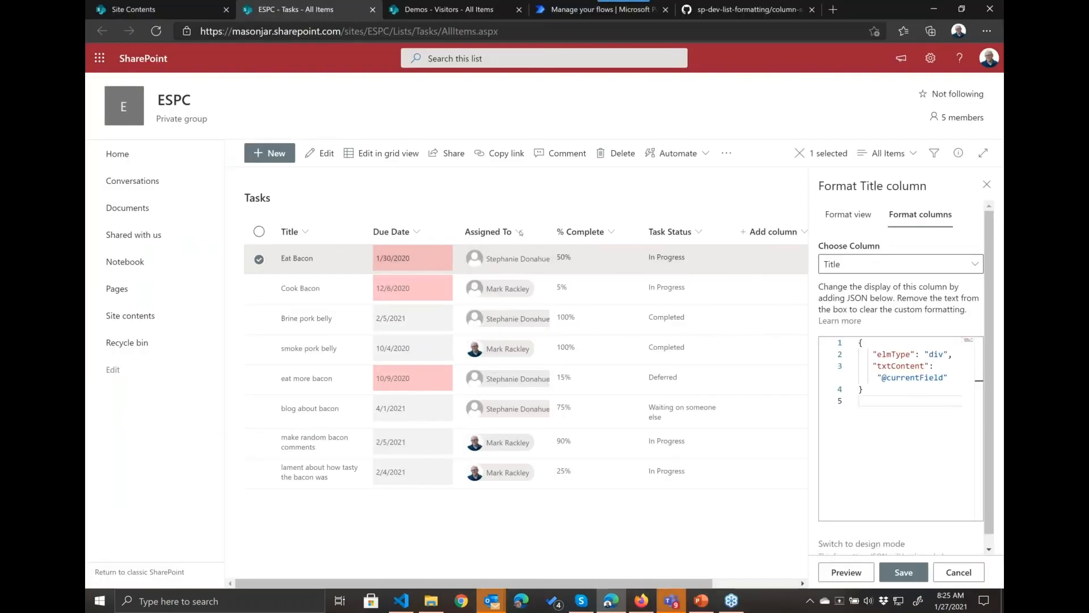
# Step: Go to the Assigned To column's settings to format it with the same minimal JSON
pyautogui.click(518, 232)
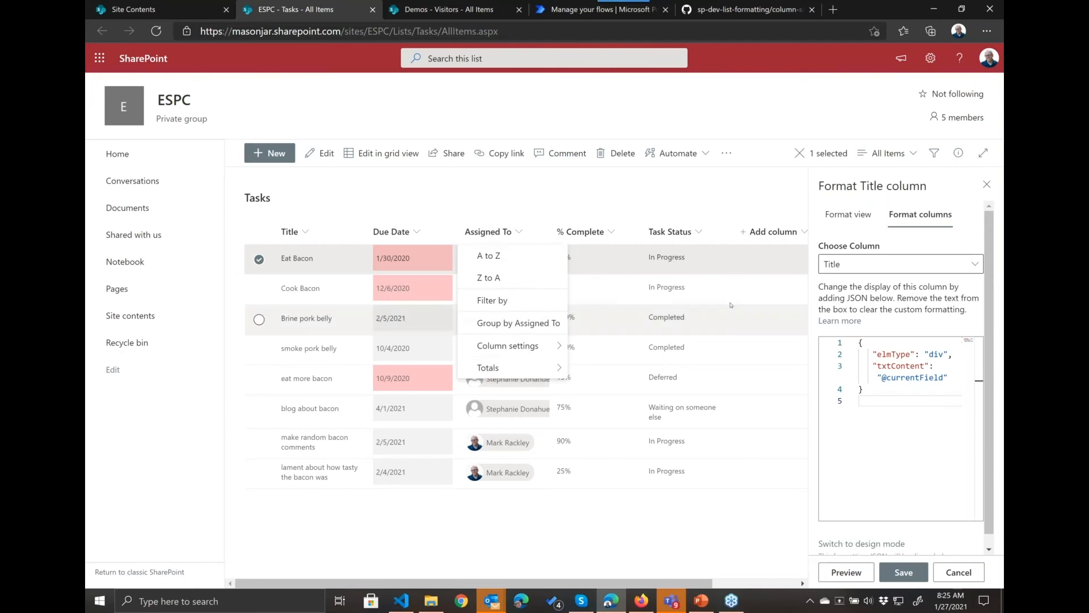
pyautogui.click(901, 263)
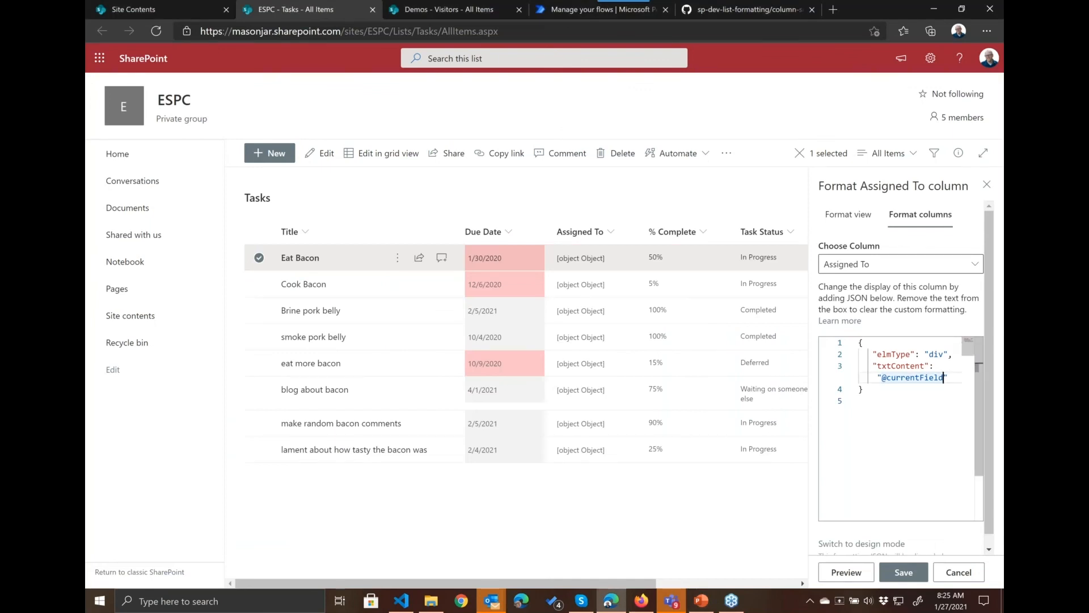
pyautogui.write('.email')
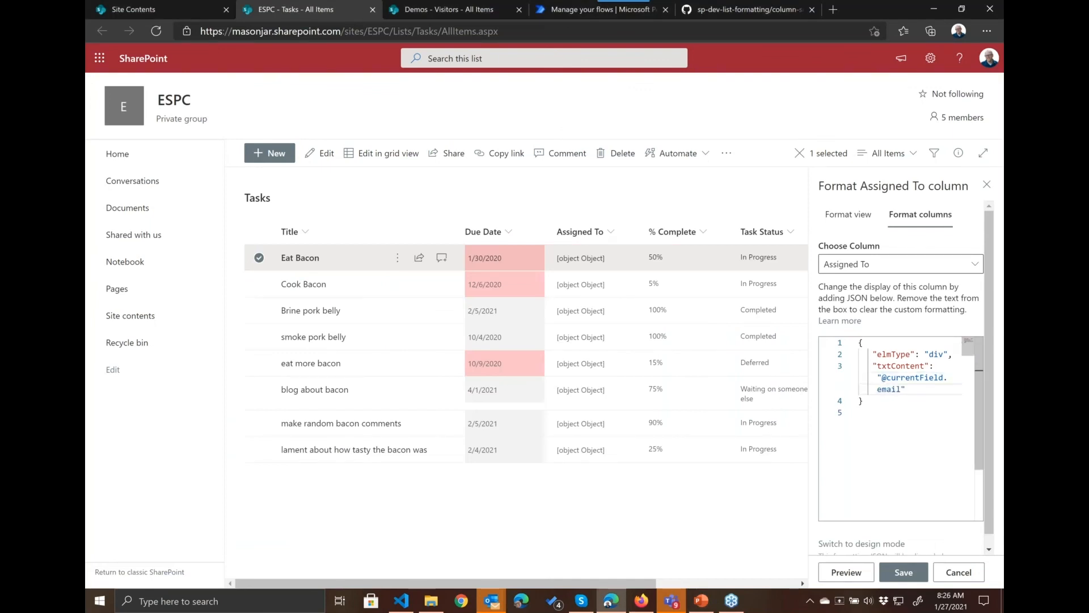